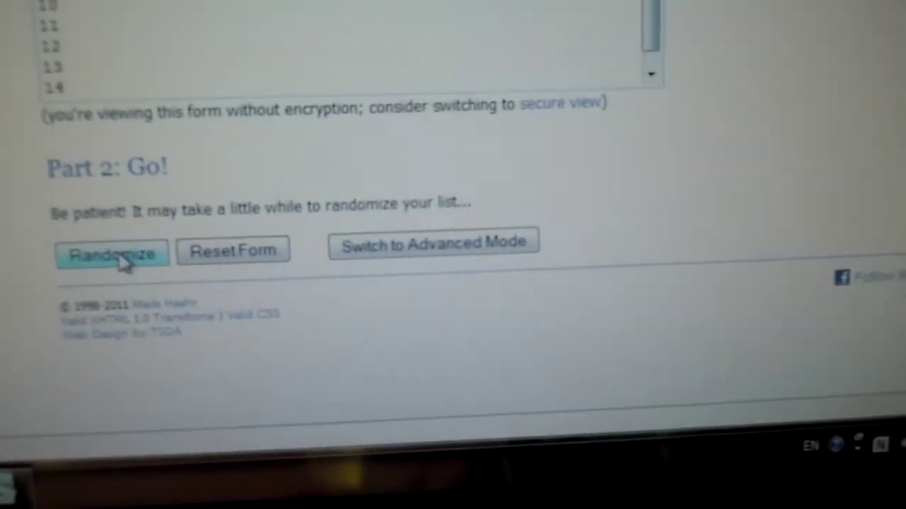
# Step: Randomize the 15-number list, then reshuffle it twice with Again!
pyautogui.click(112, 252)
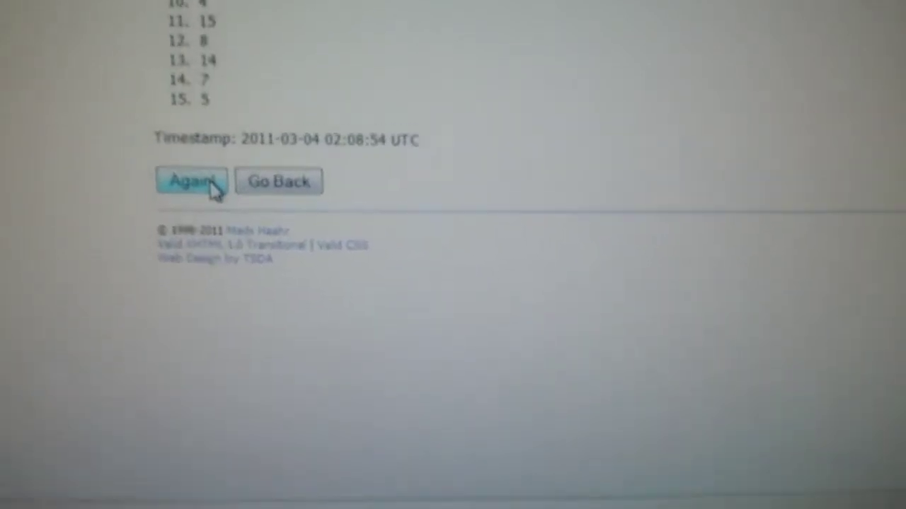
pyautogui.click(190, 181)
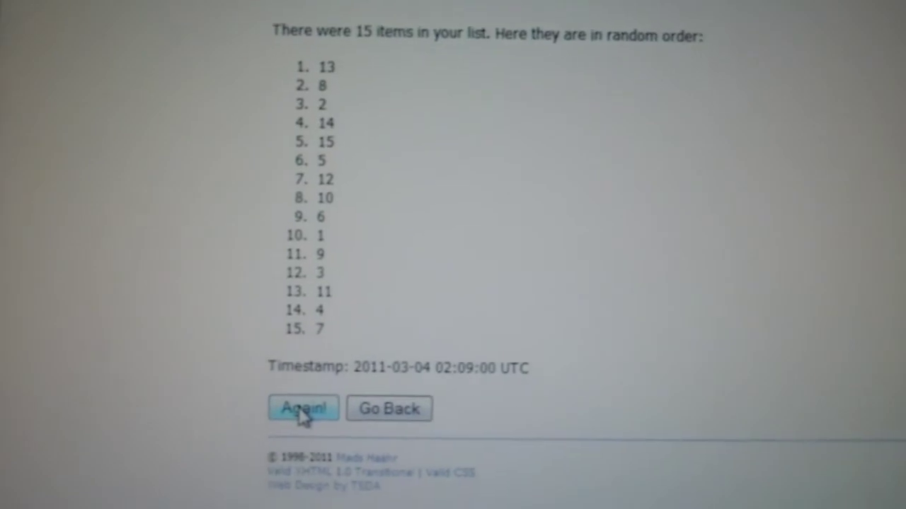
pyautogui.click(303, 409)
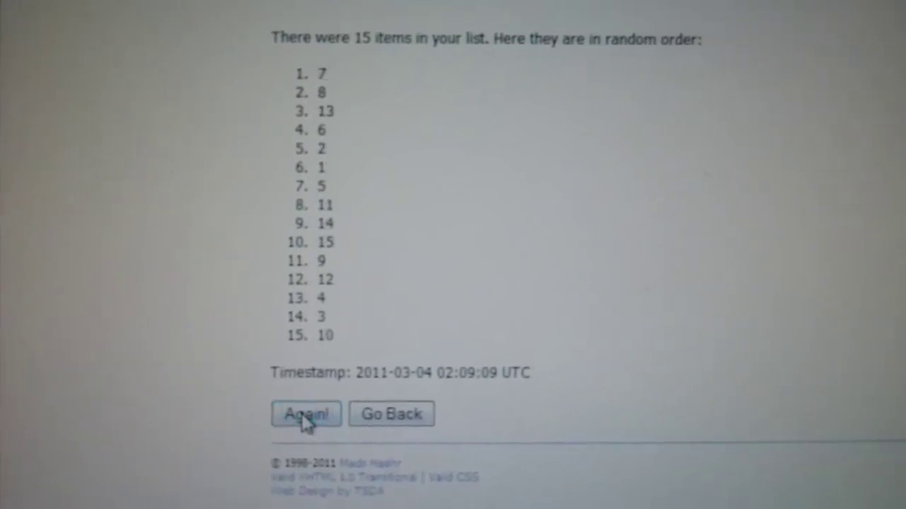